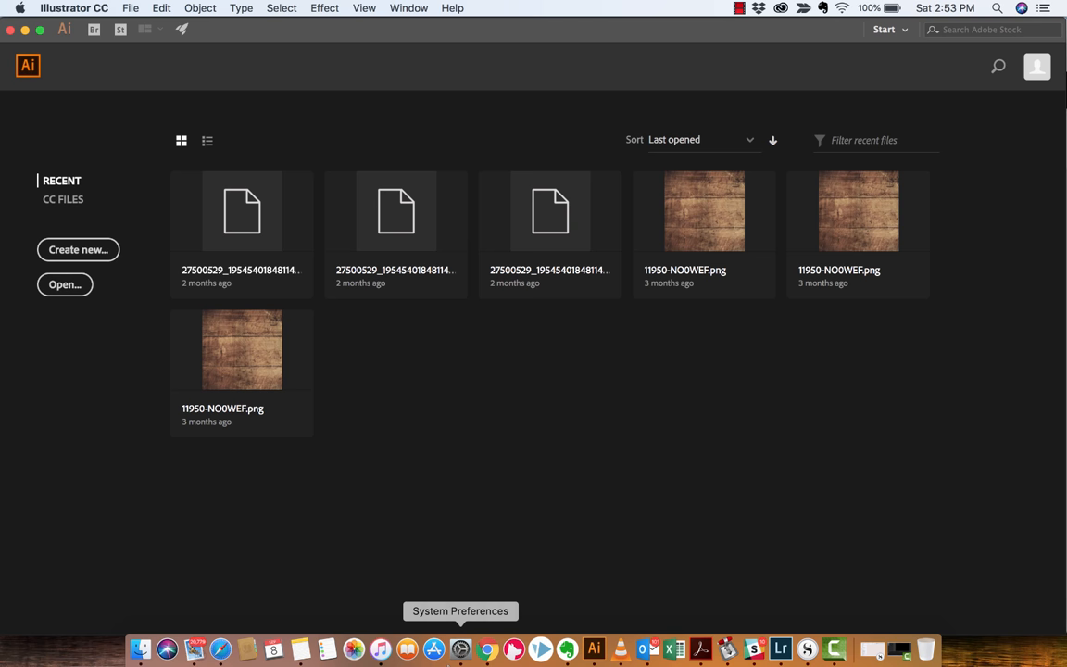
mouse_move(299, 27)
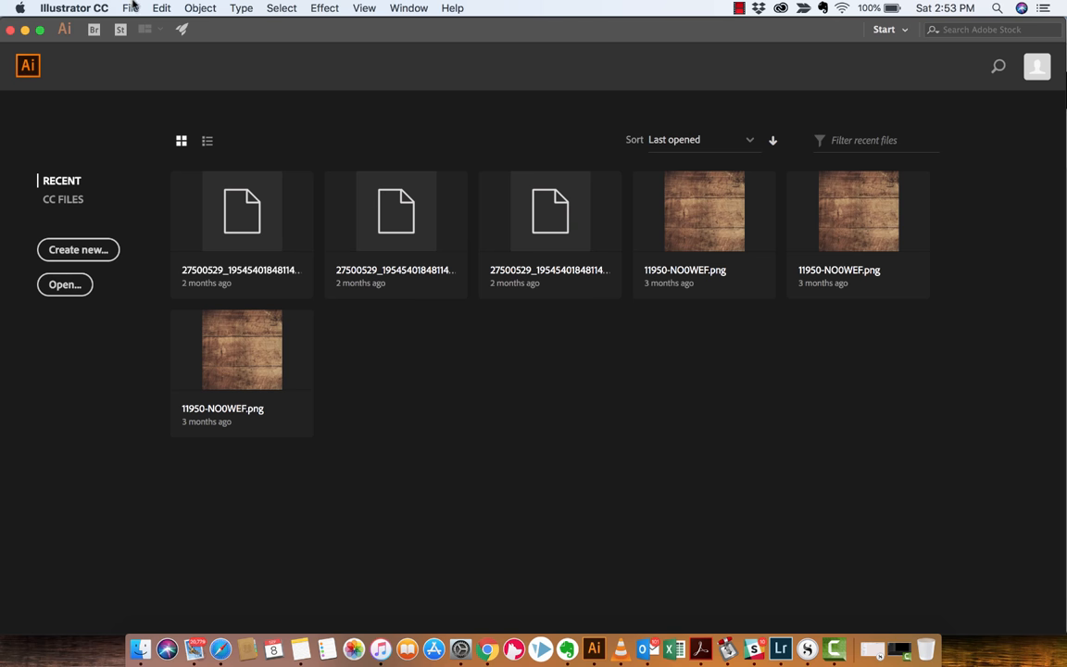
- Open the New Document dialog from the start screen
click(78, 249)
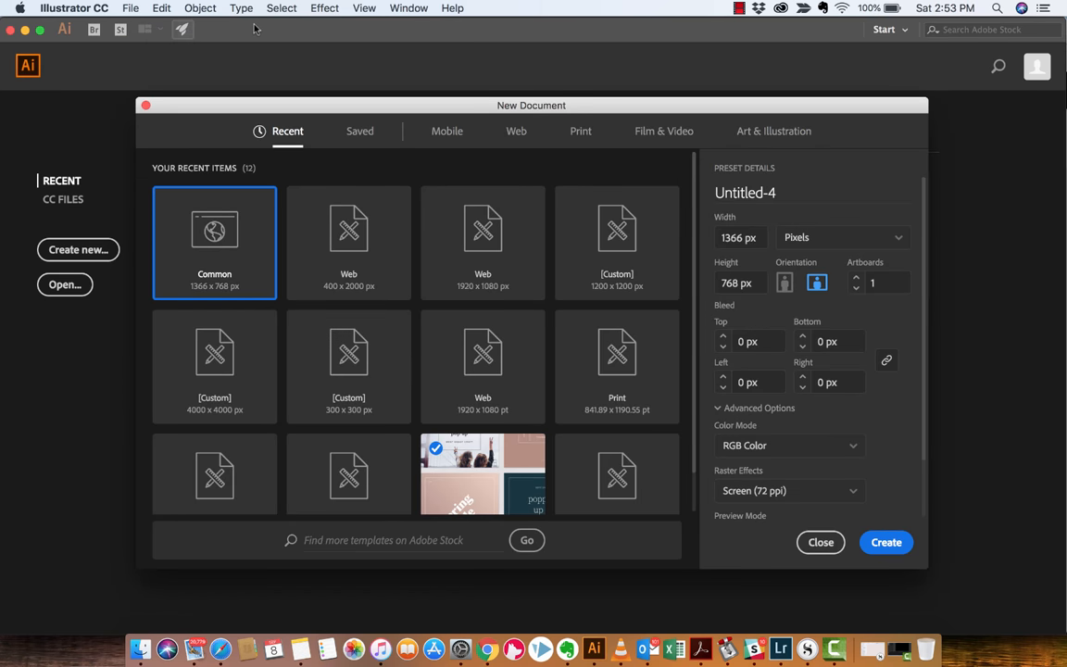
- Create a 1366 × 768 px Web Common document with 1 artboard and Pixel preview
click(516, 130)
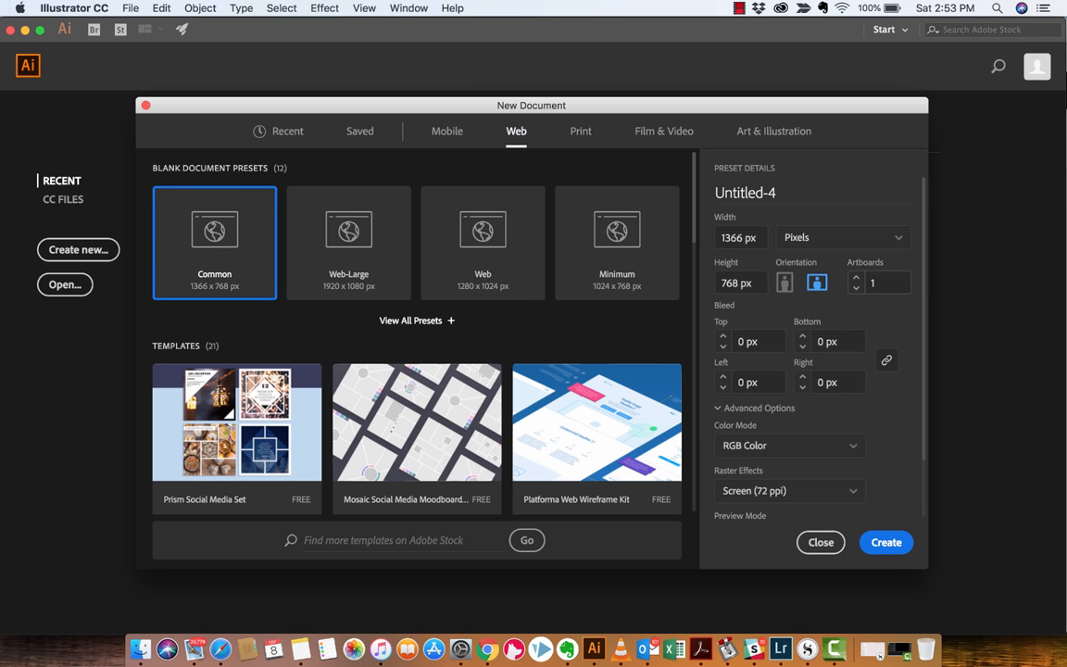
click(878, 282)
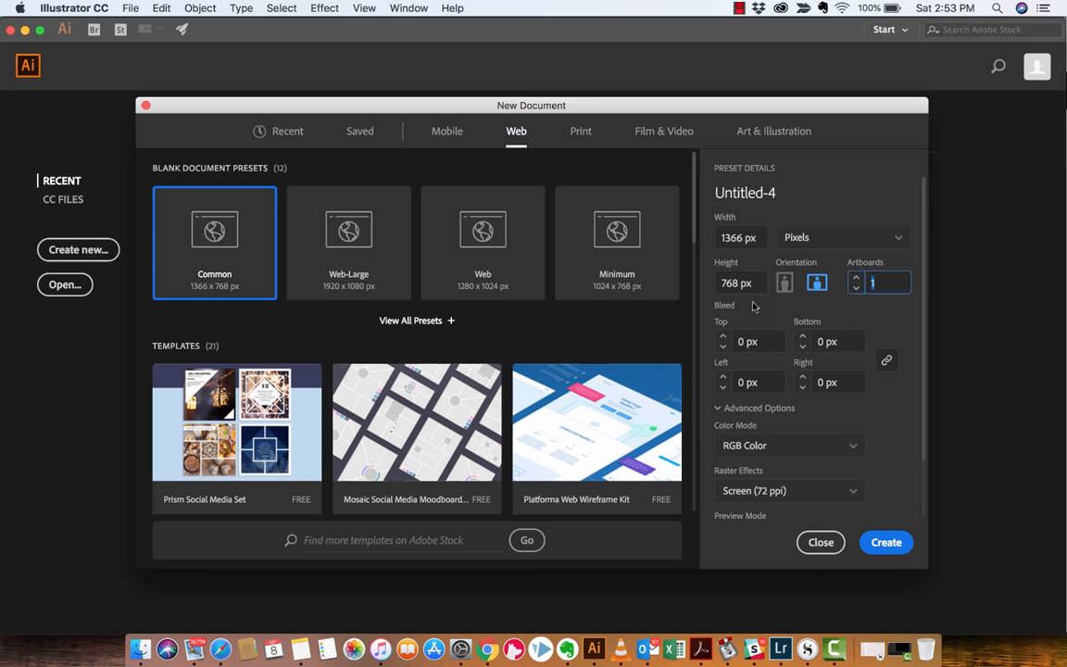
mouse_move(915, 337)
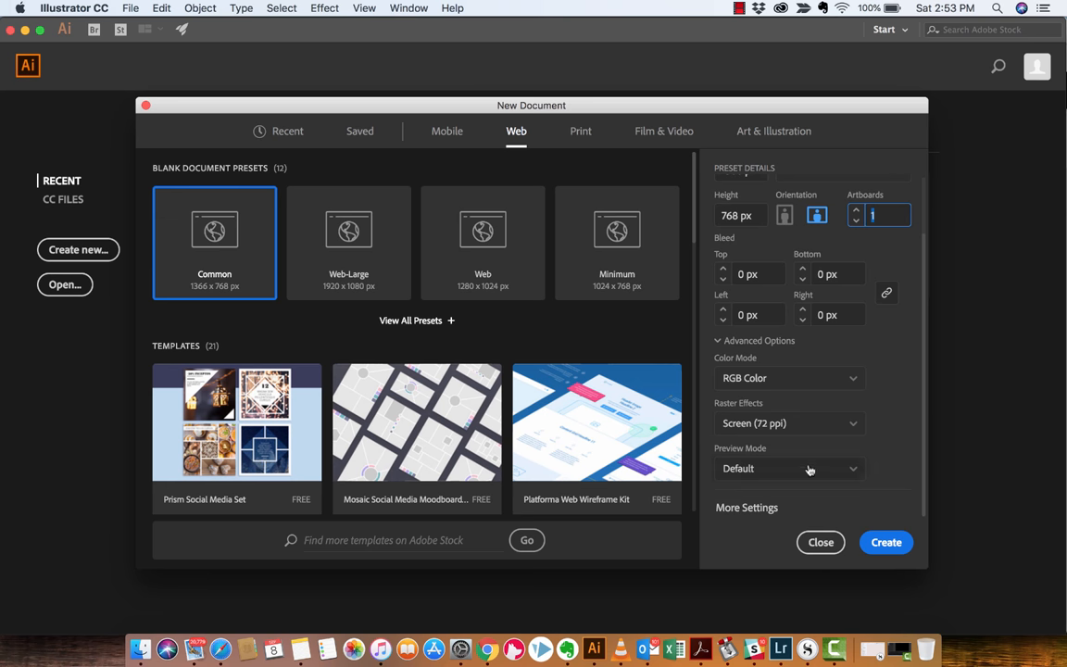
click(788, 468)
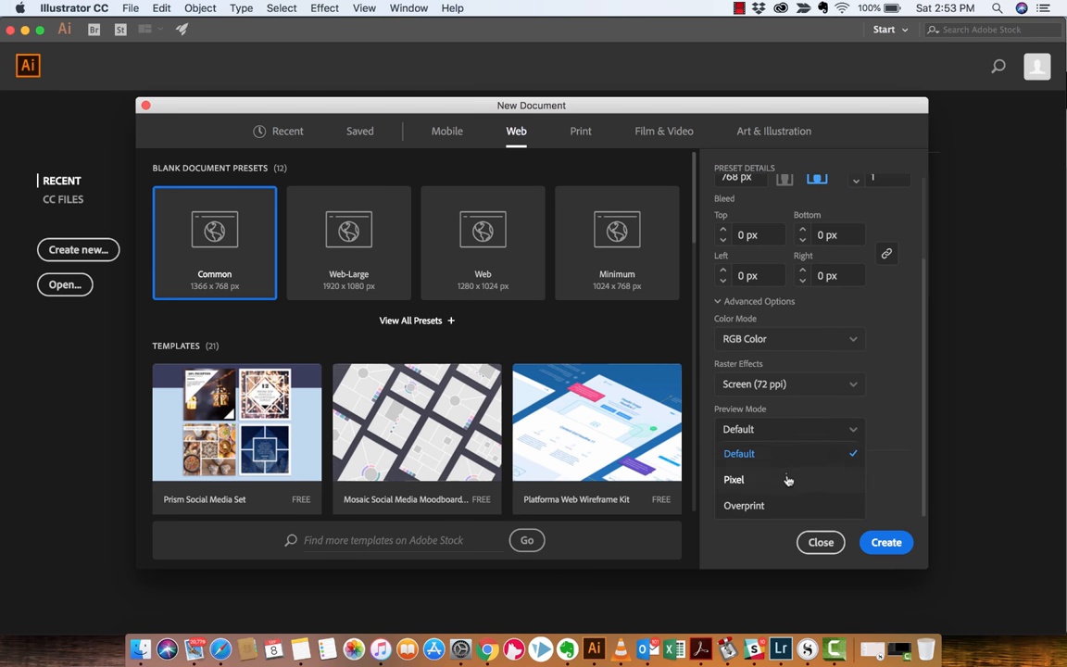
click(733, 479)
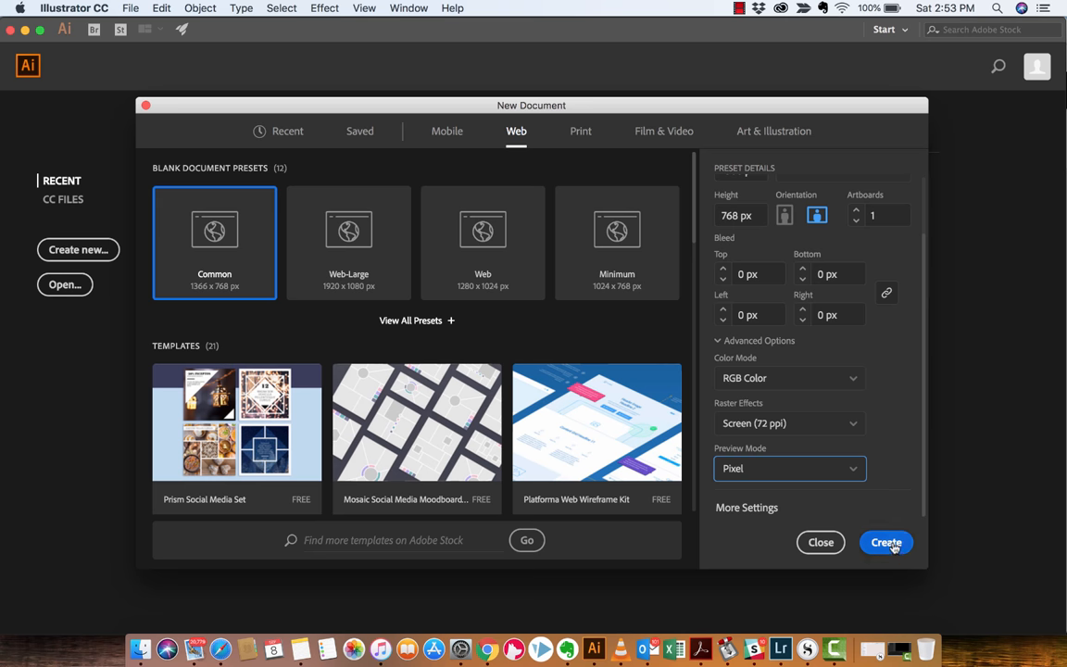
click(885, 542)
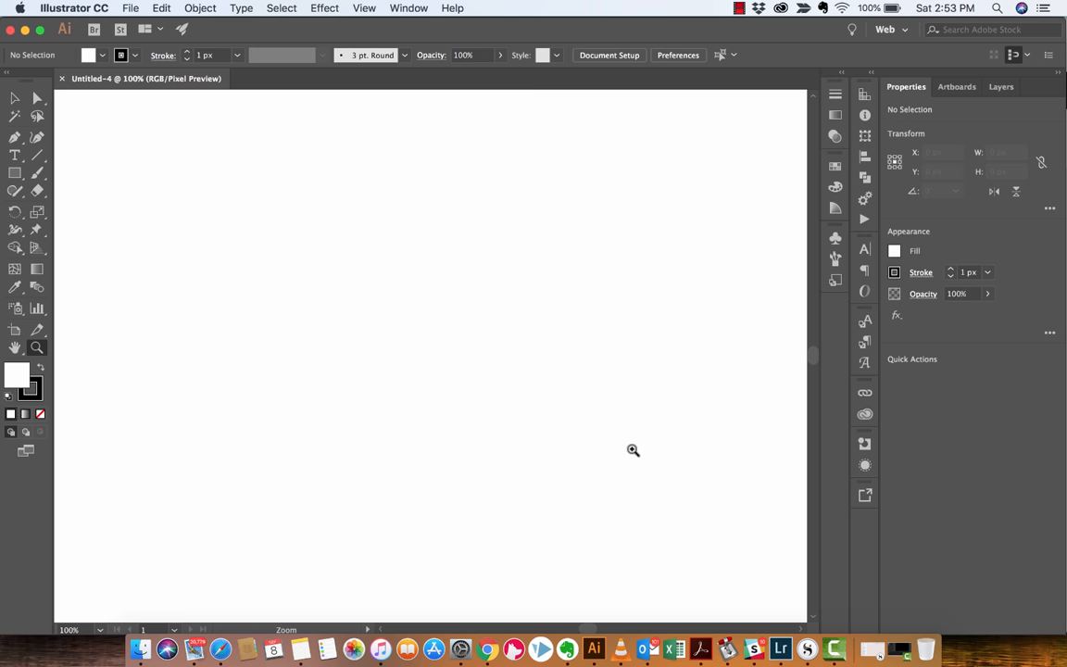
mouse_move(315, 285)
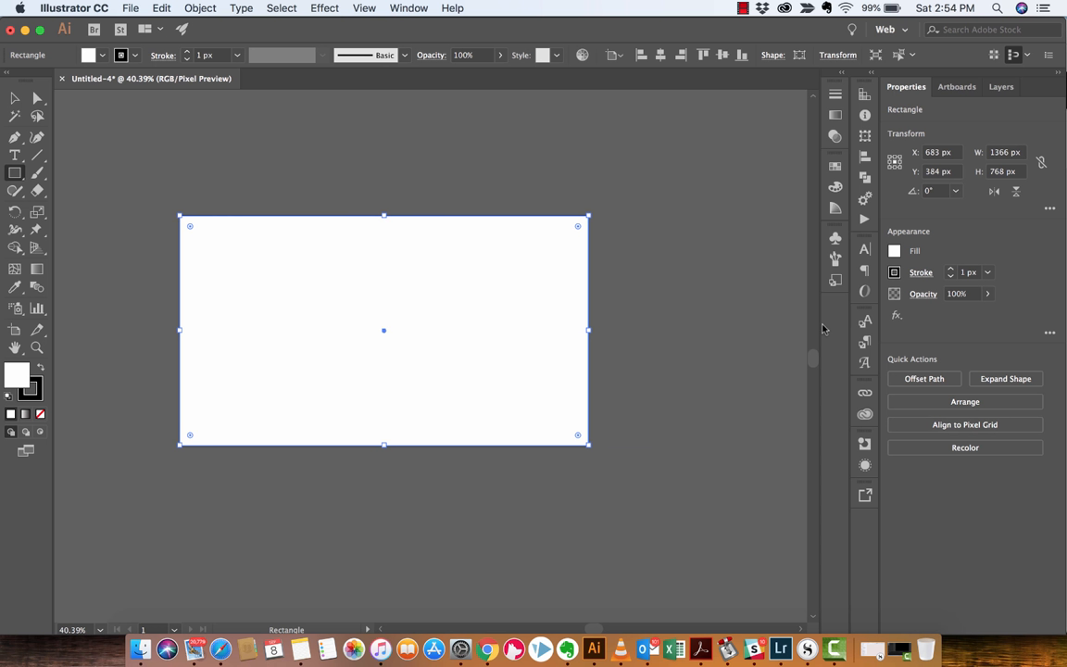
mouse_move(430, 223)
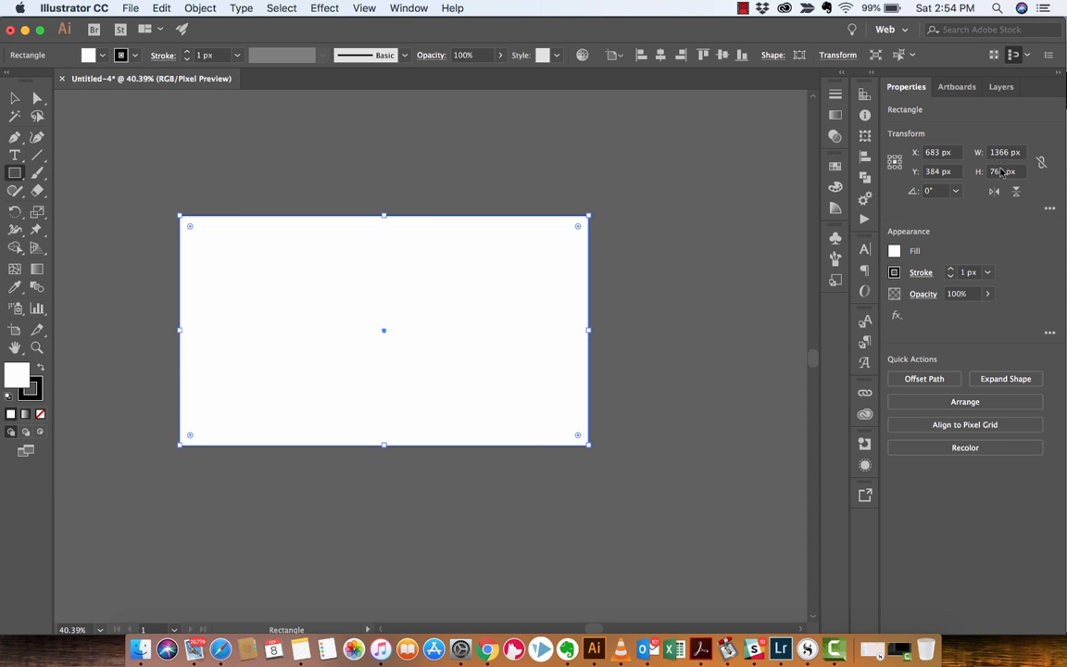
mouse_move(1016, 189)
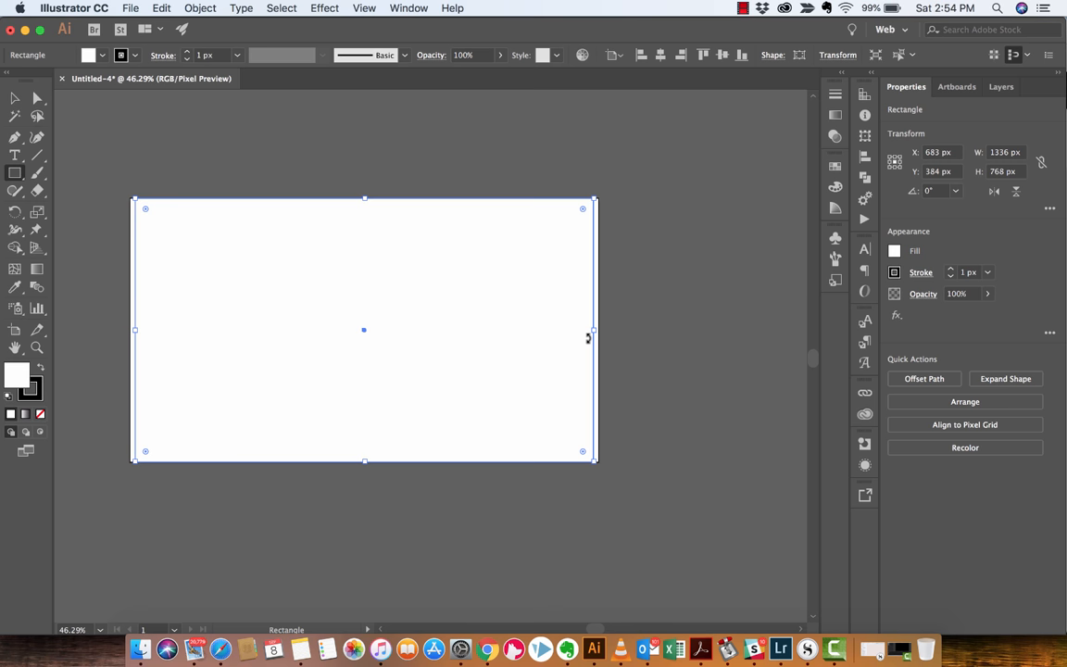
- Pan the view to recentre the 1336 × 768 px rectangle in the window
drag(364, 329, 420, 330)
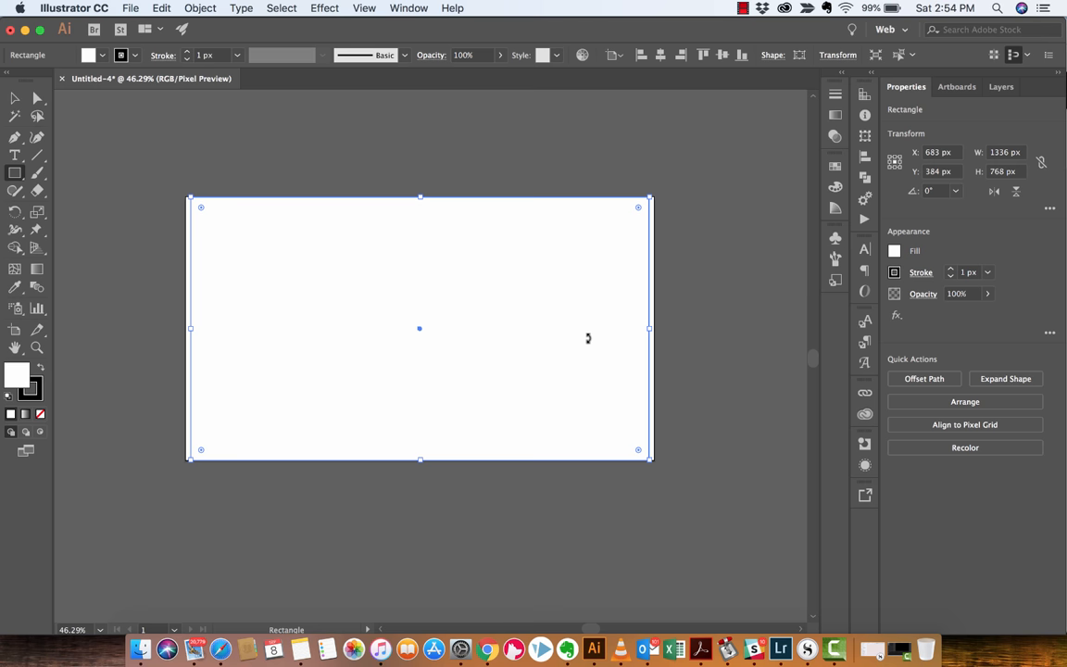
click(200, 7)
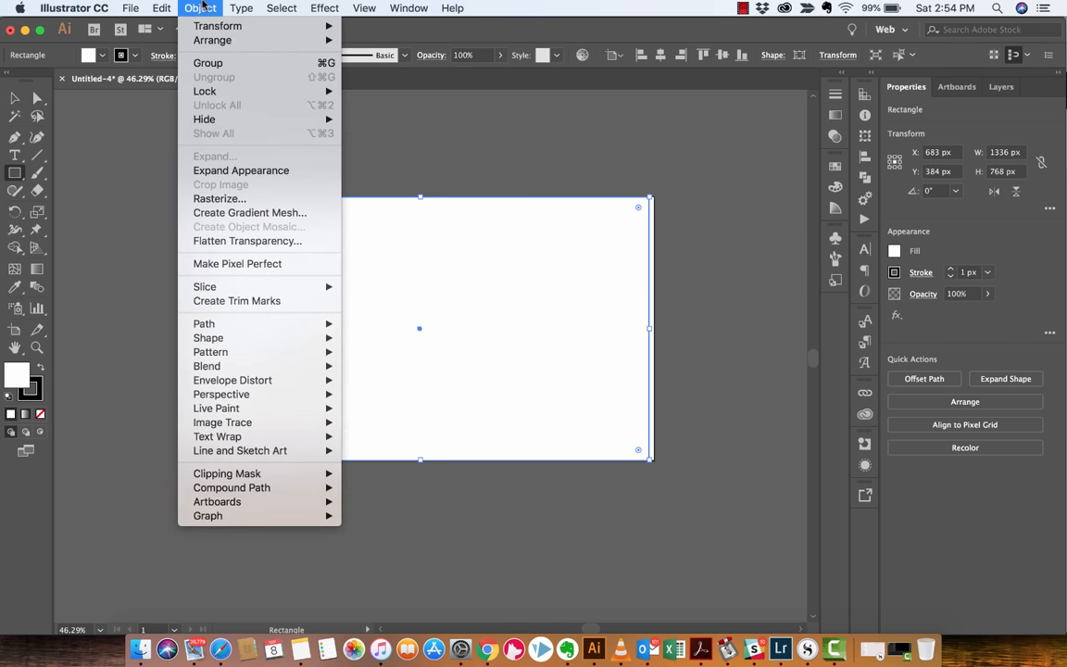
mouse_move(219, 323)
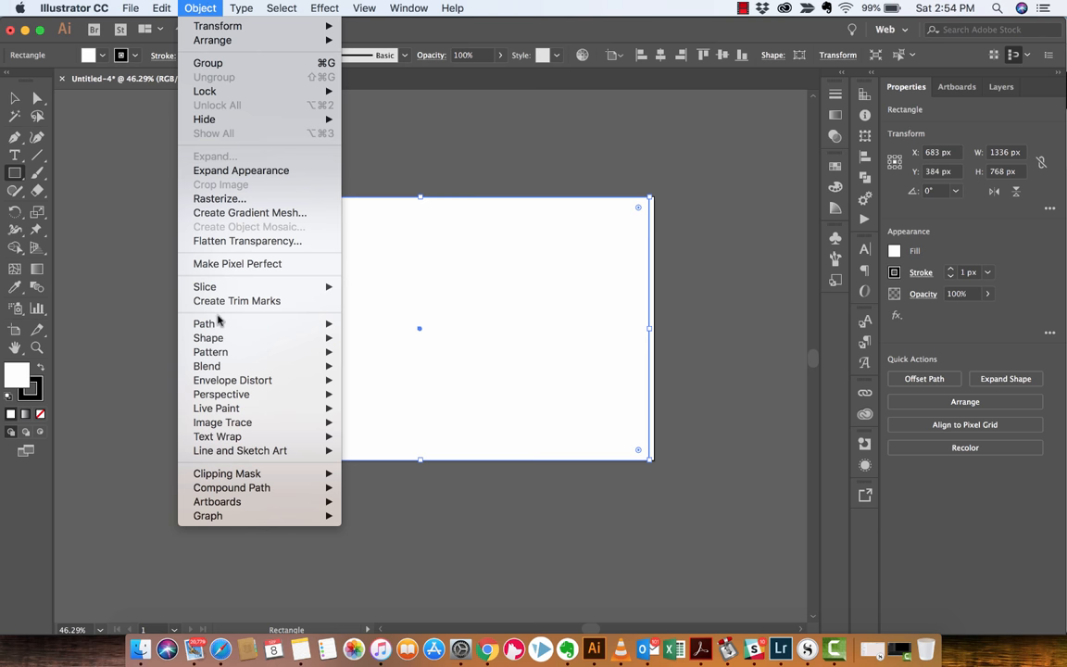
mouse_move(203, 324)
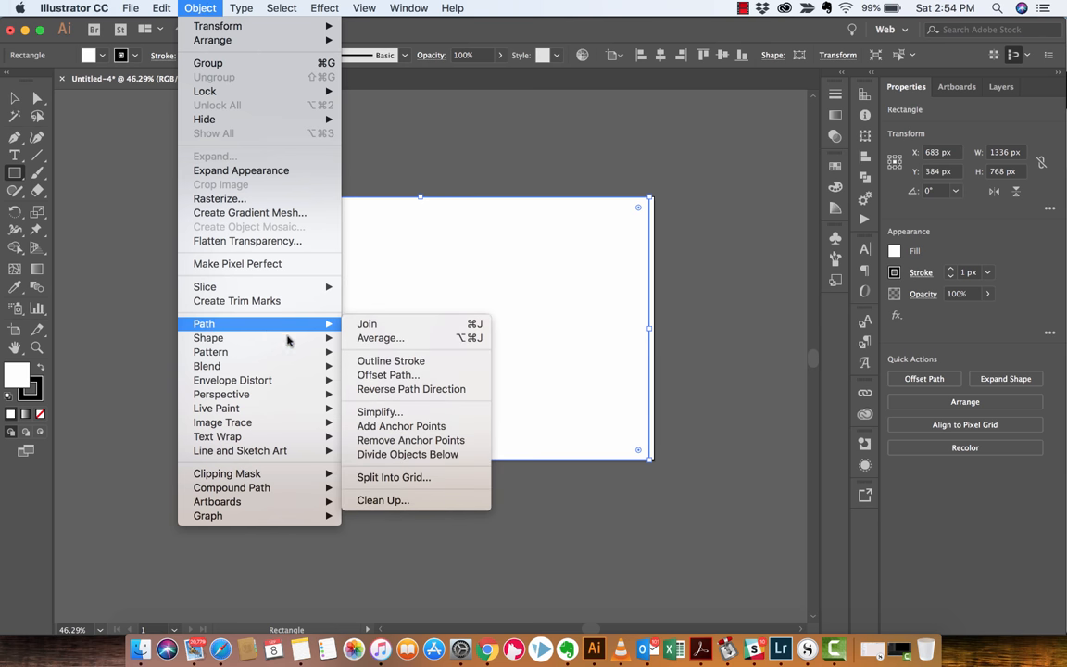
mouse_move(380, 337)
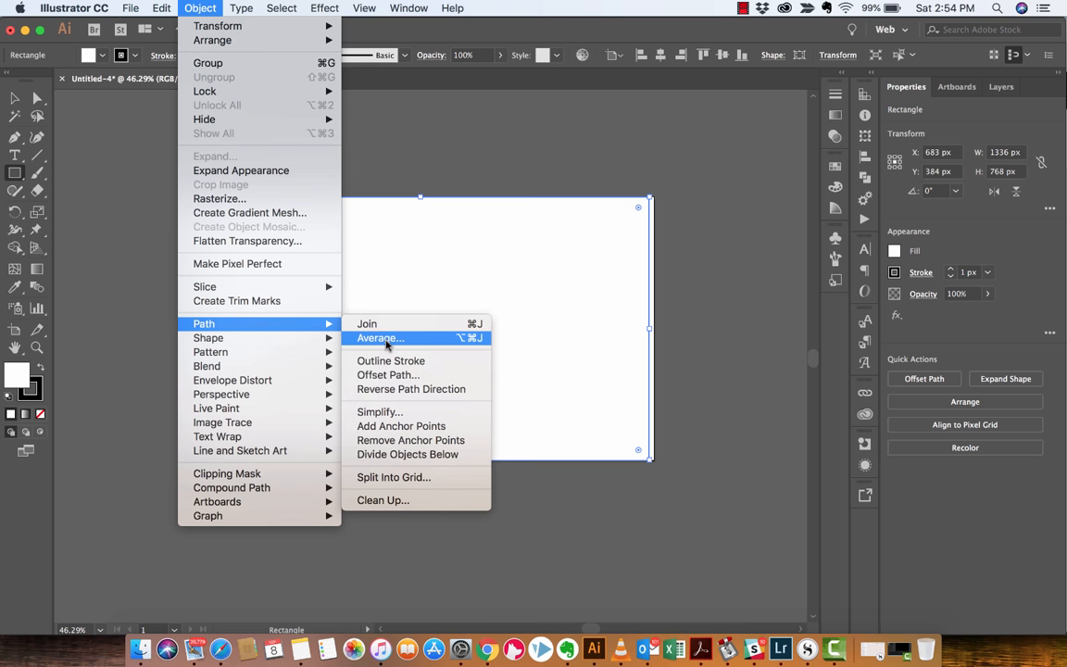
mouse_move(393, 477)
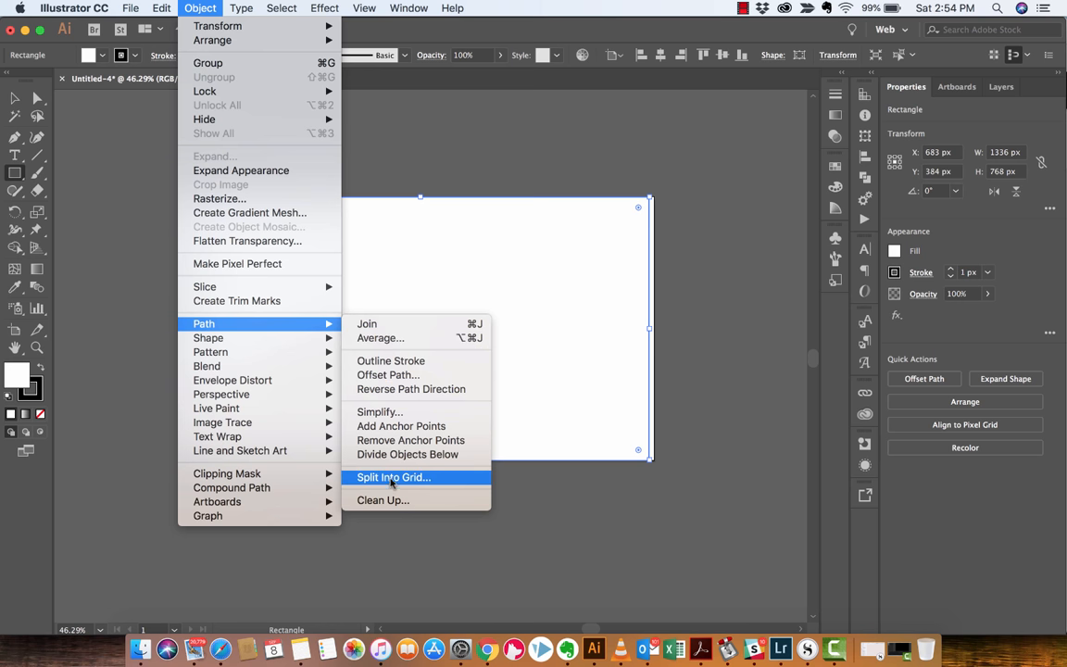
- Open Split Into Grid for the rectangle with live preview enabled
click(394, 477)
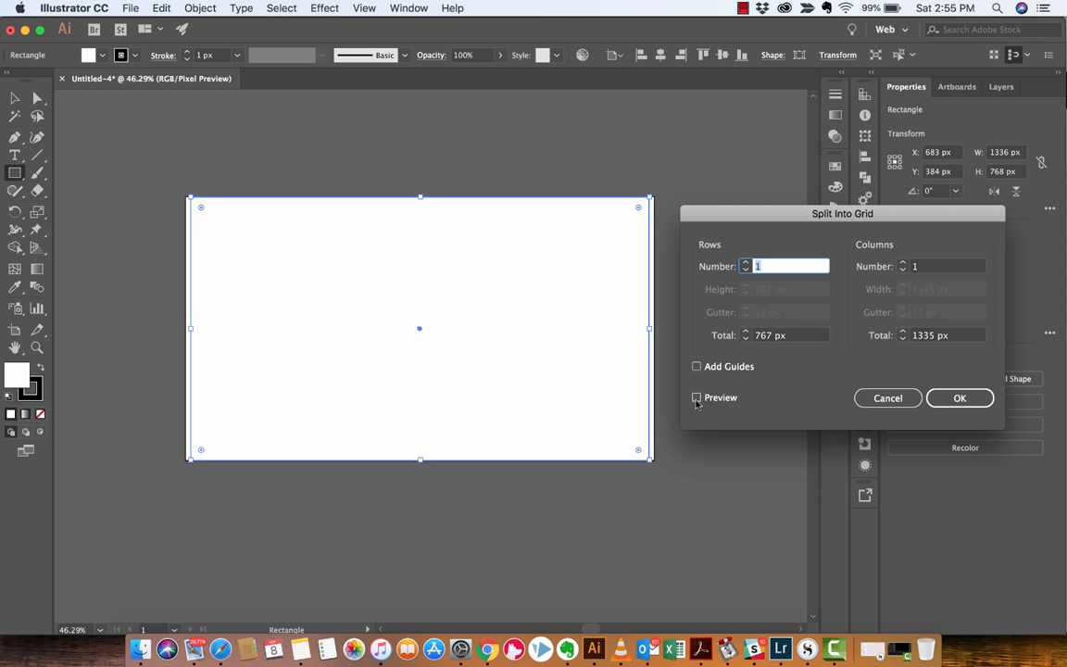
click(697, 397)
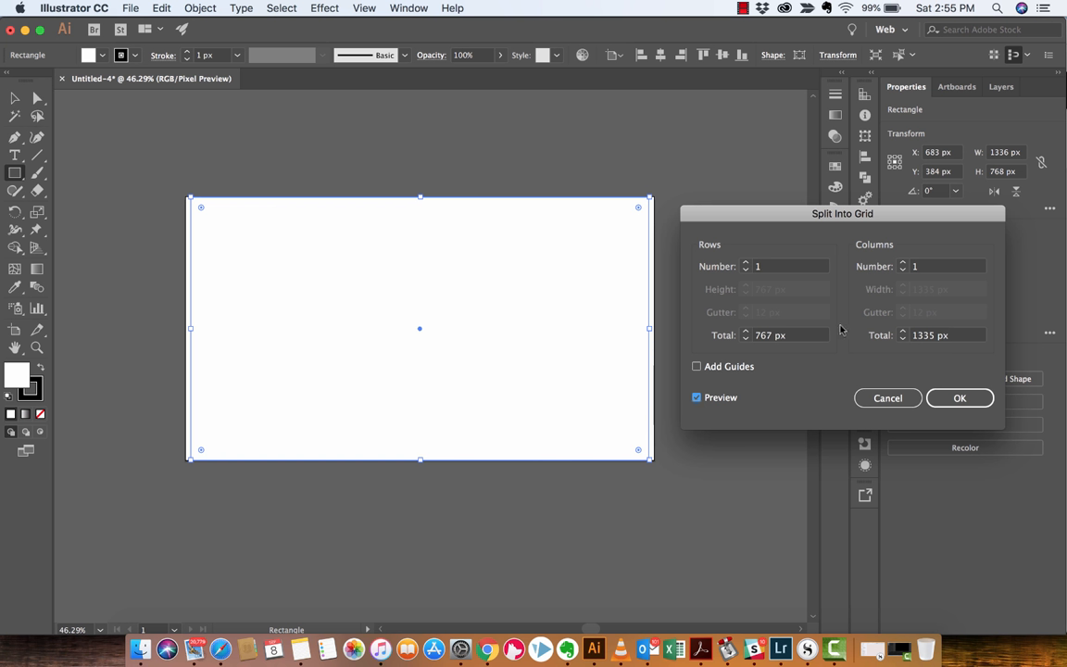
mouse_move(857, 250)
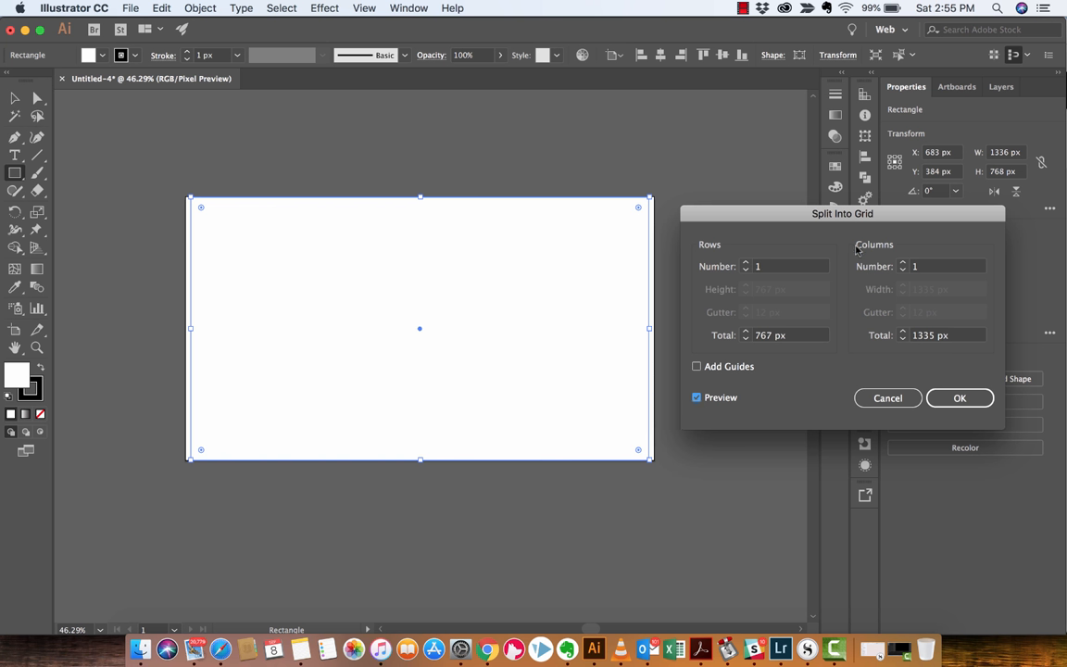
mouse_move(882, 262)
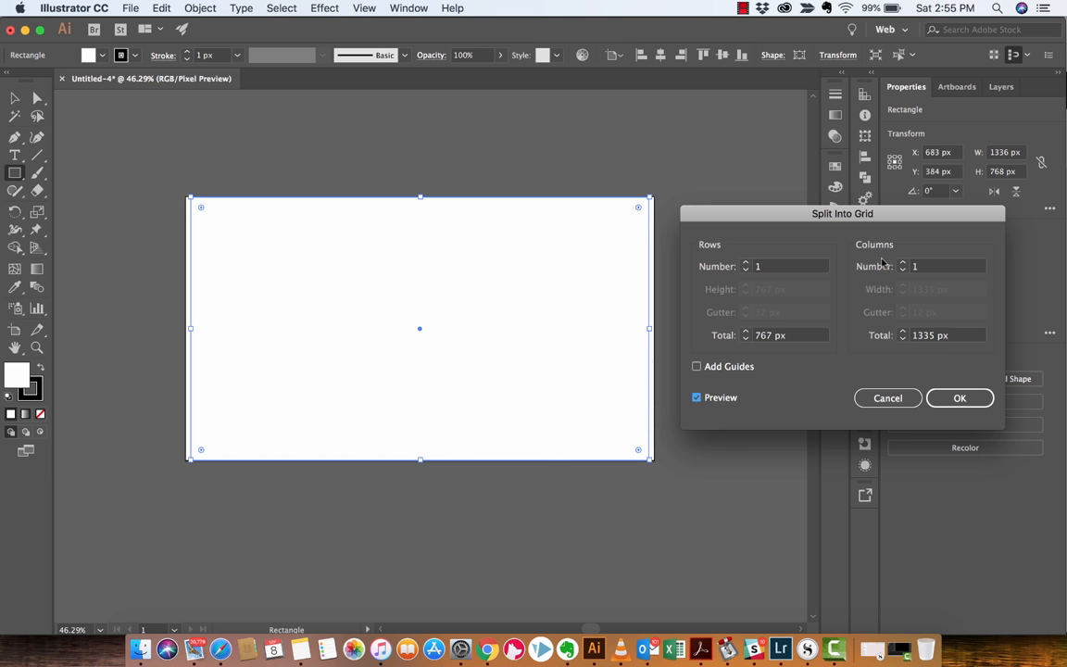
mouse_move(903, 266)
text(4)
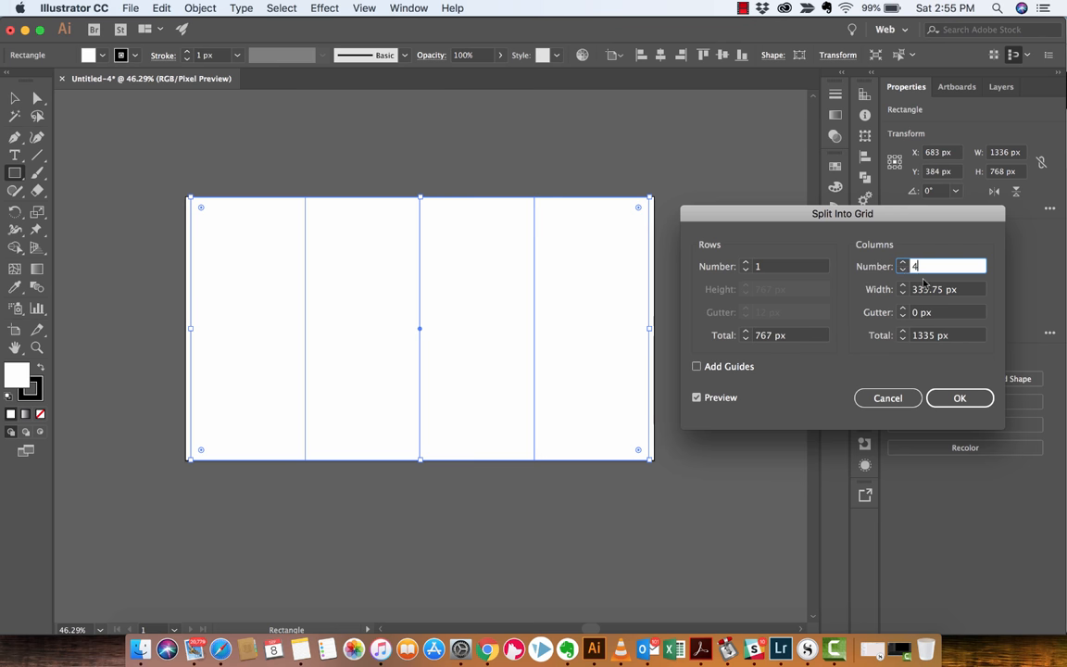
- Preview the rectangle split into 3 columns, each 445 px wide
click(903, 271)
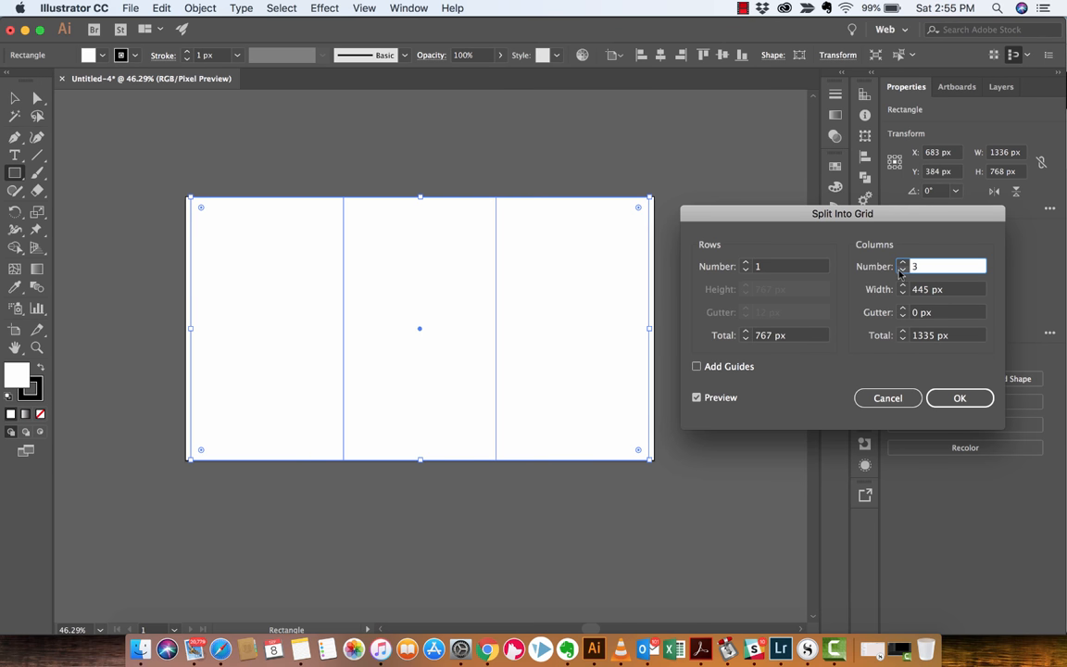
click(940, 266)
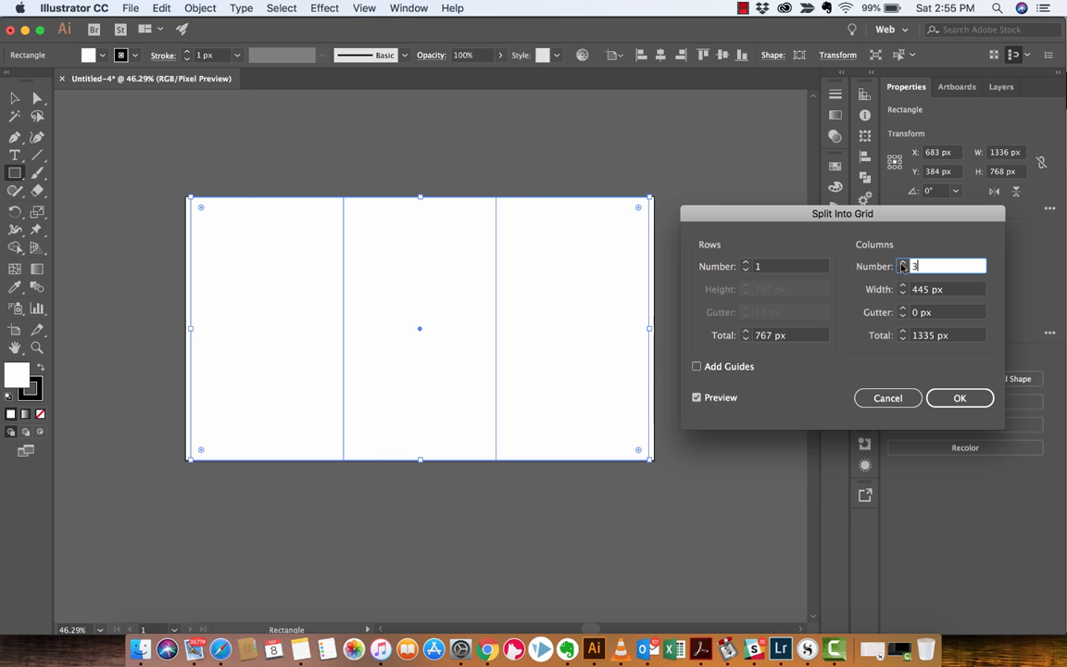
mouse_move(903, 313)
text(15)
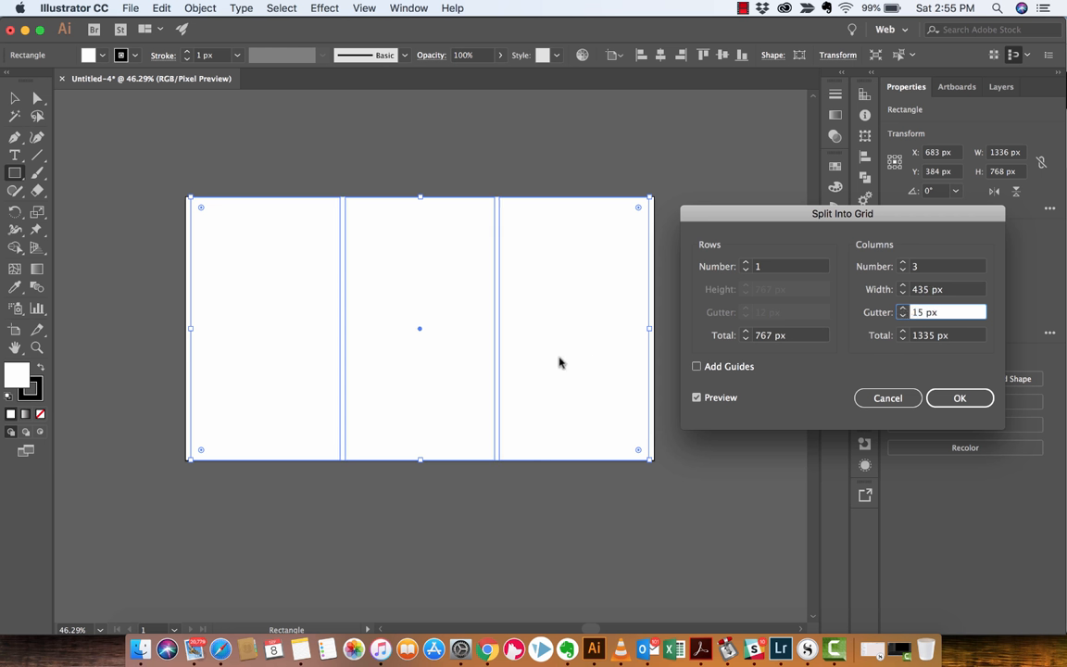
mouse_move(375, 347)
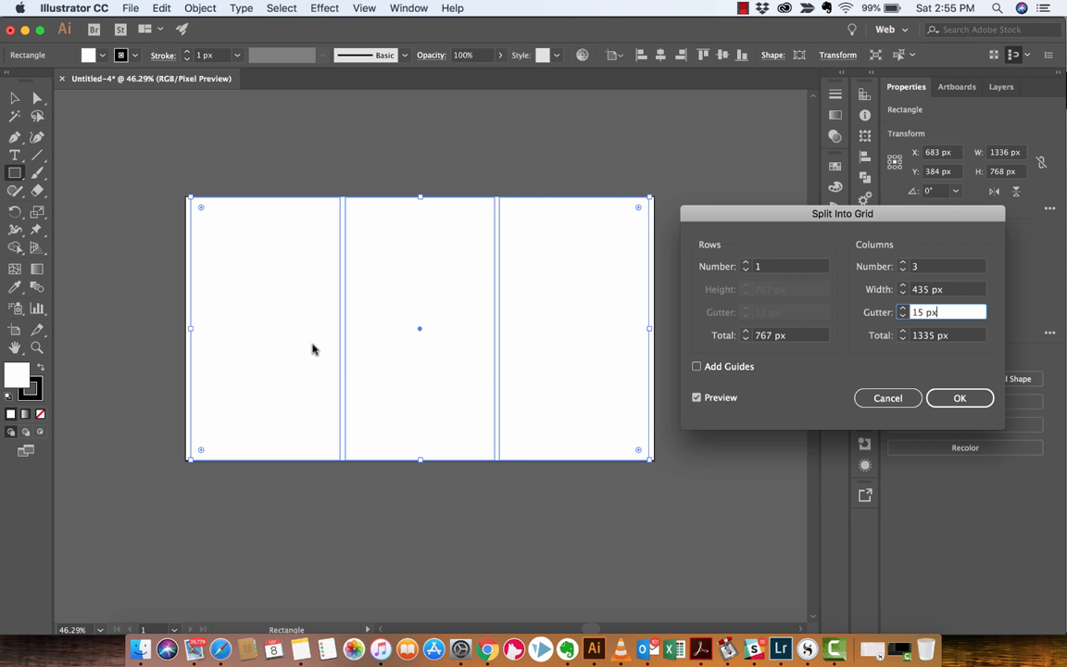
mouse_move(703, 320)
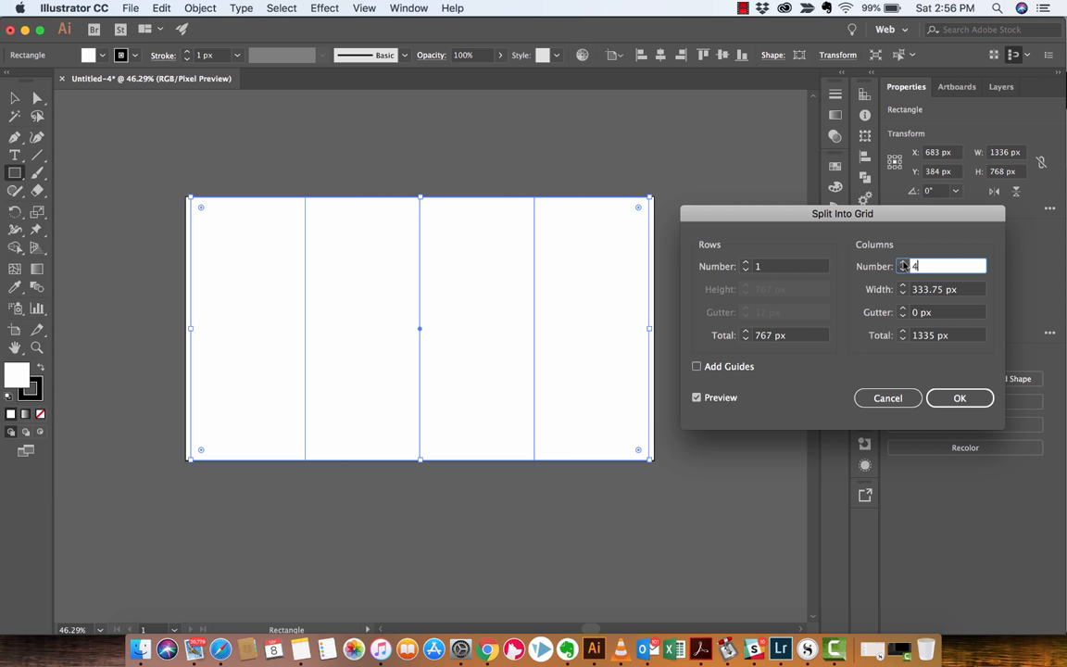
- Split the rectangle into 4 columns, 318.75 px wide, with 20 px gutters
click(945, 312)
text(20)
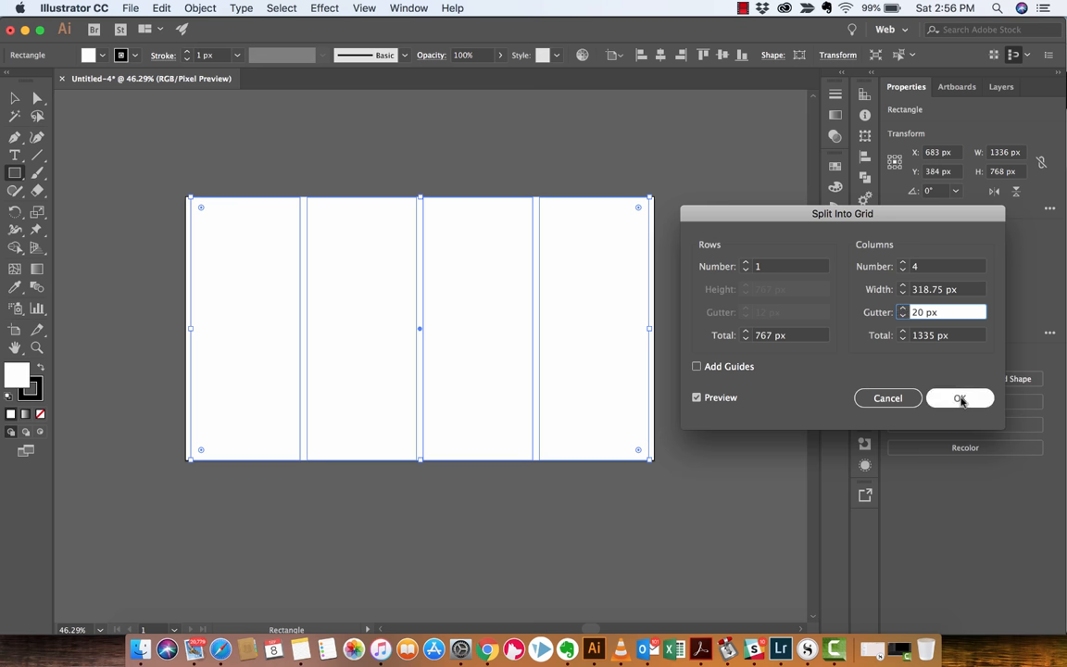
click(960, 399)
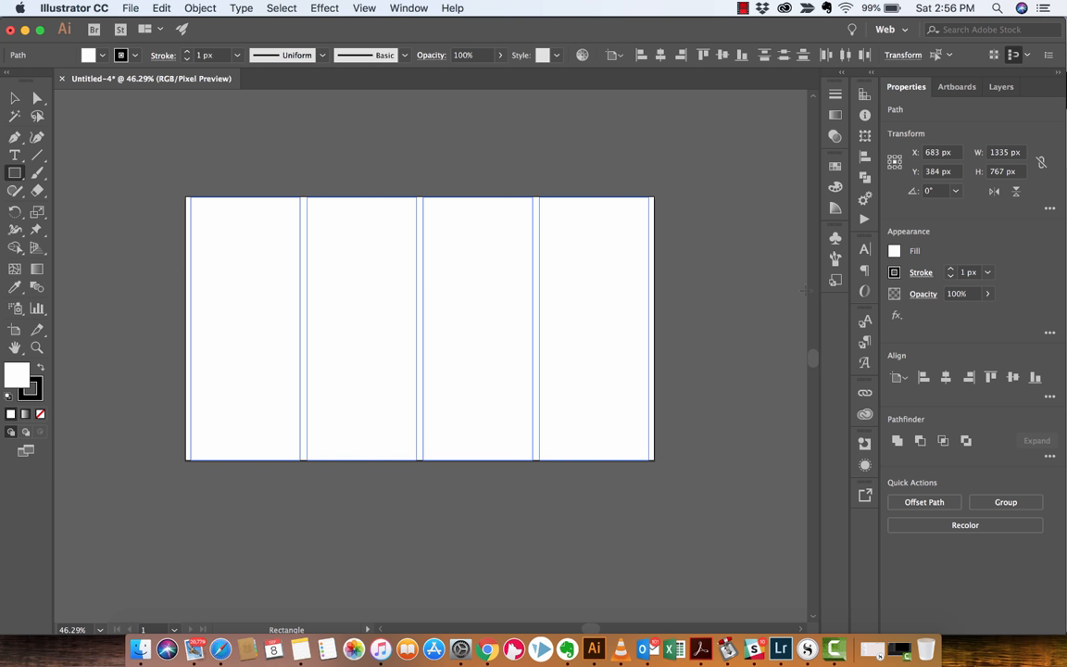
- Convert the four column rectangles into guides with View > Guides > Make Guides
click(363, 8)
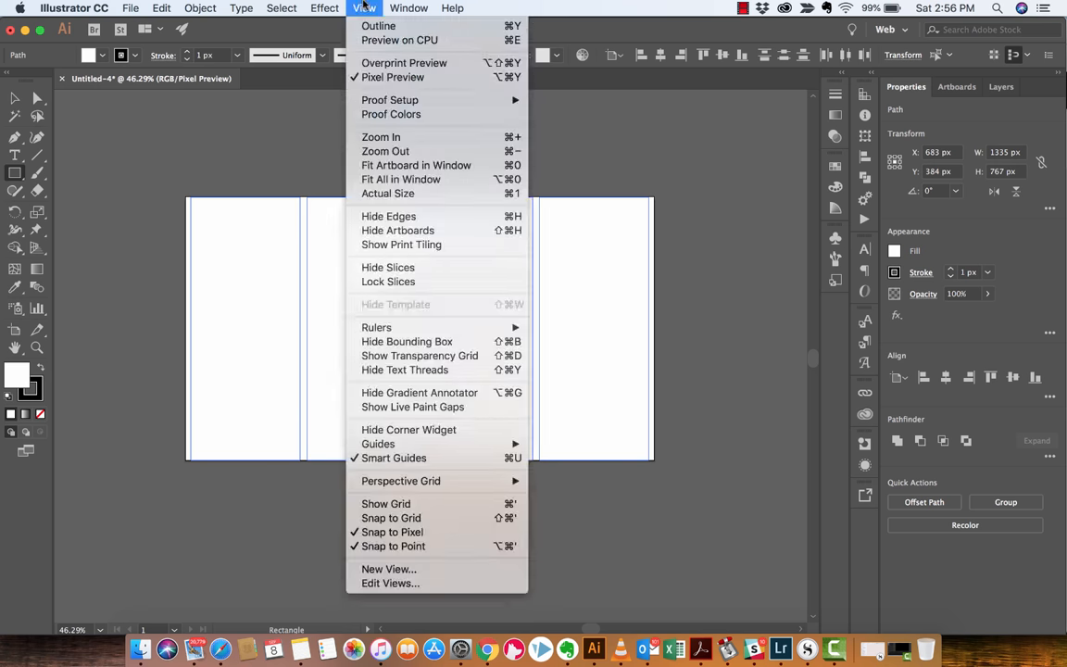
mouse_move(394, 457)
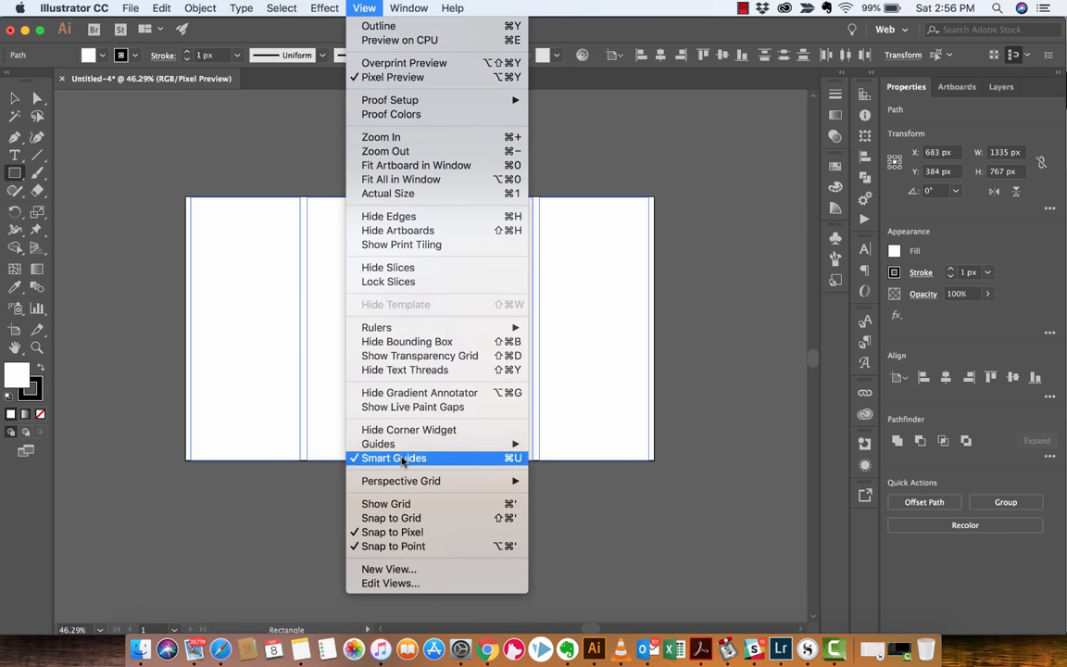
mouse_move(378, 444)
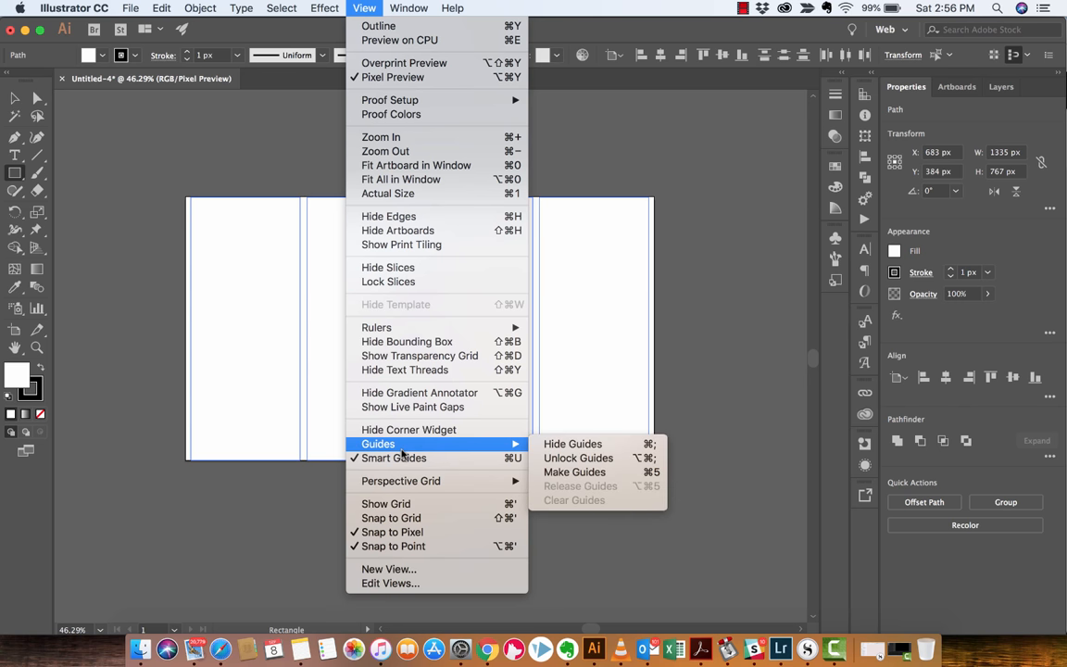
mouse_move(574, 472)
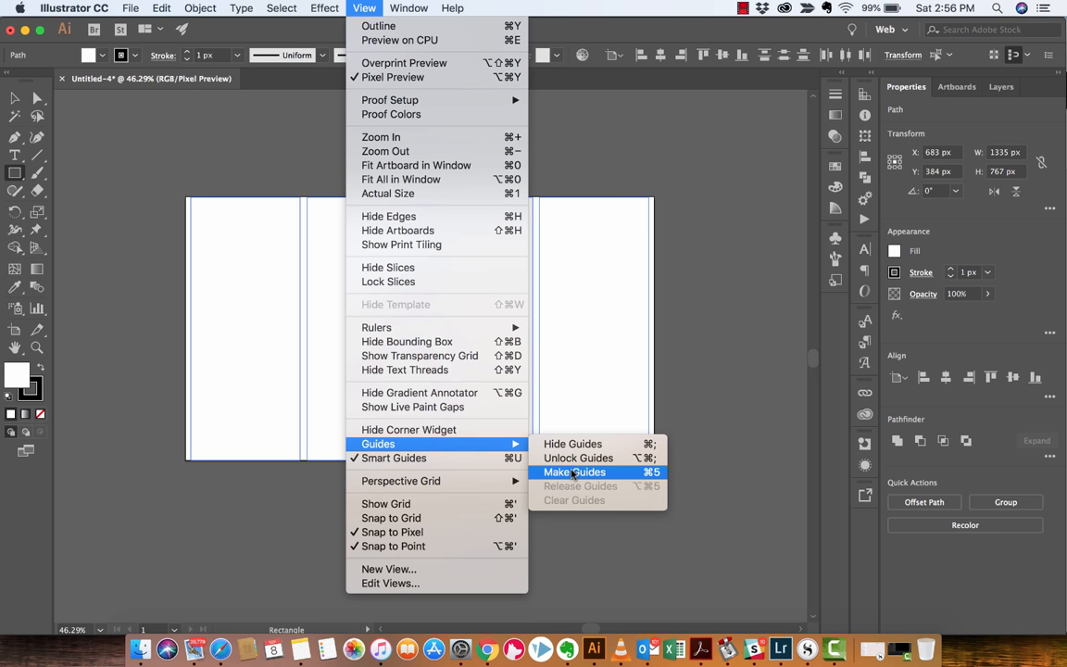
click(573, 471)
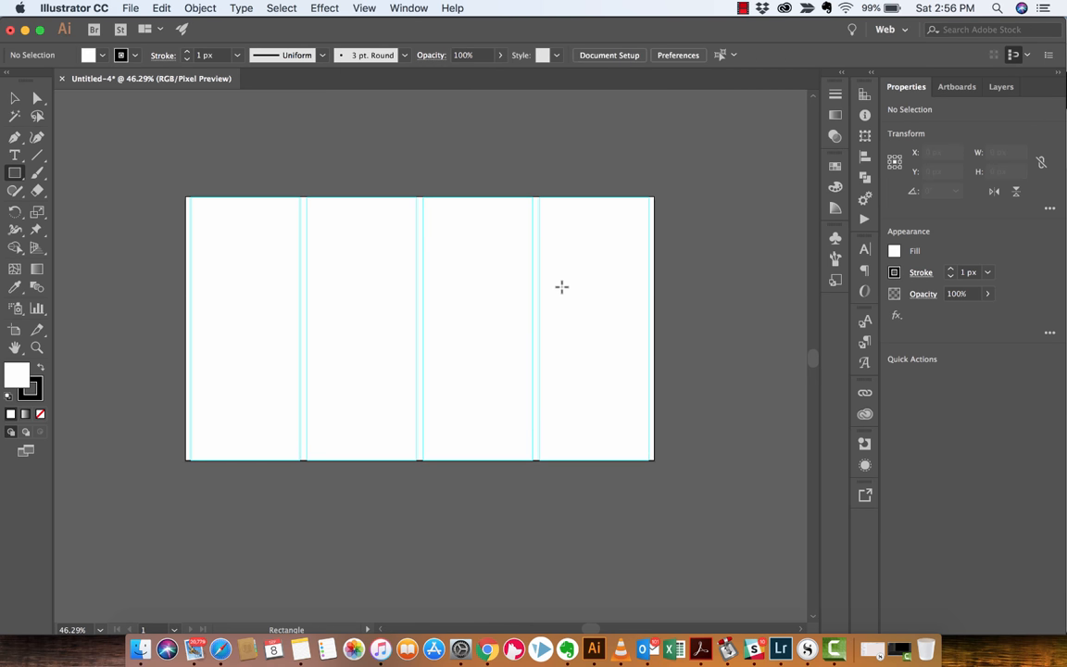
mouse_move(270, 246)
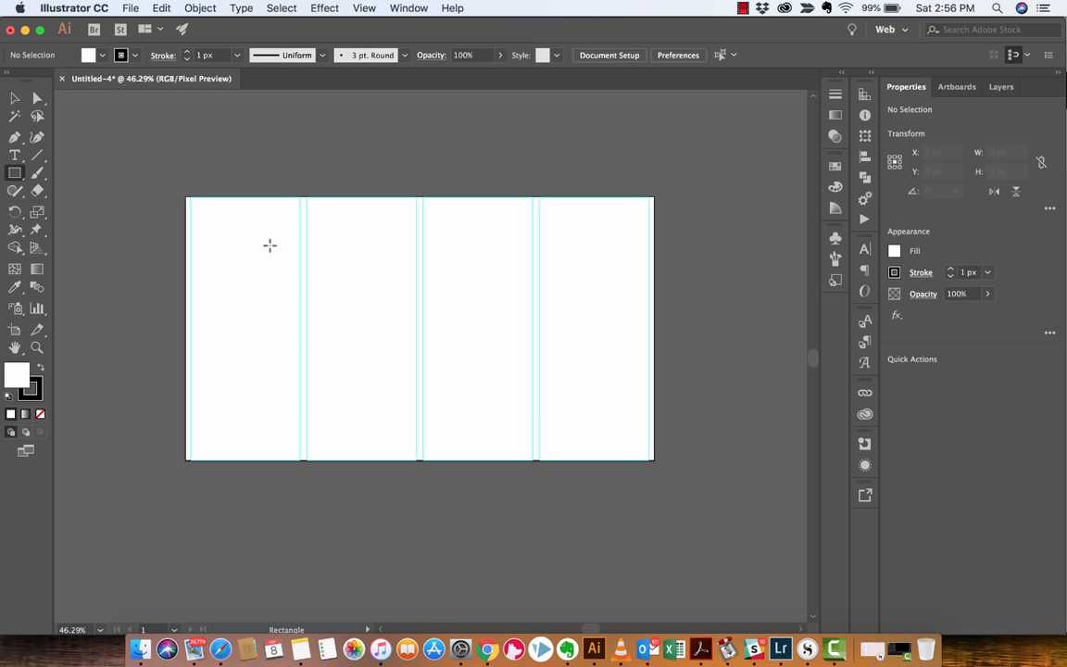
mouse_move(323, 241)
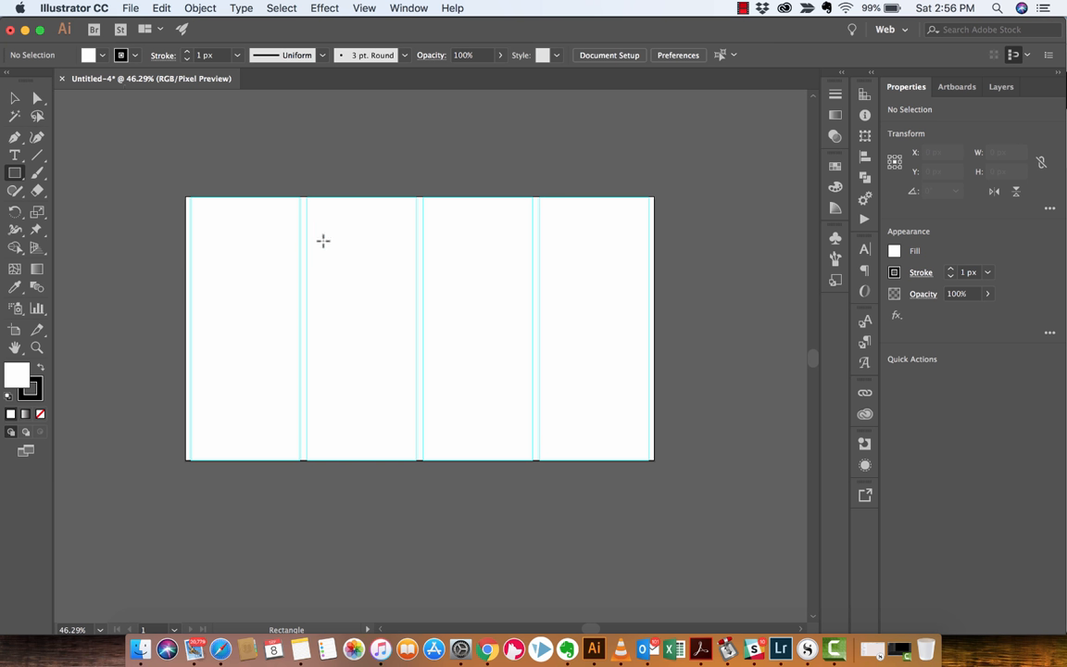
- Draw a roughly 272 × 130 px rectangle in the second column, snapped to the guide
drag(323, 239, 416, 290)
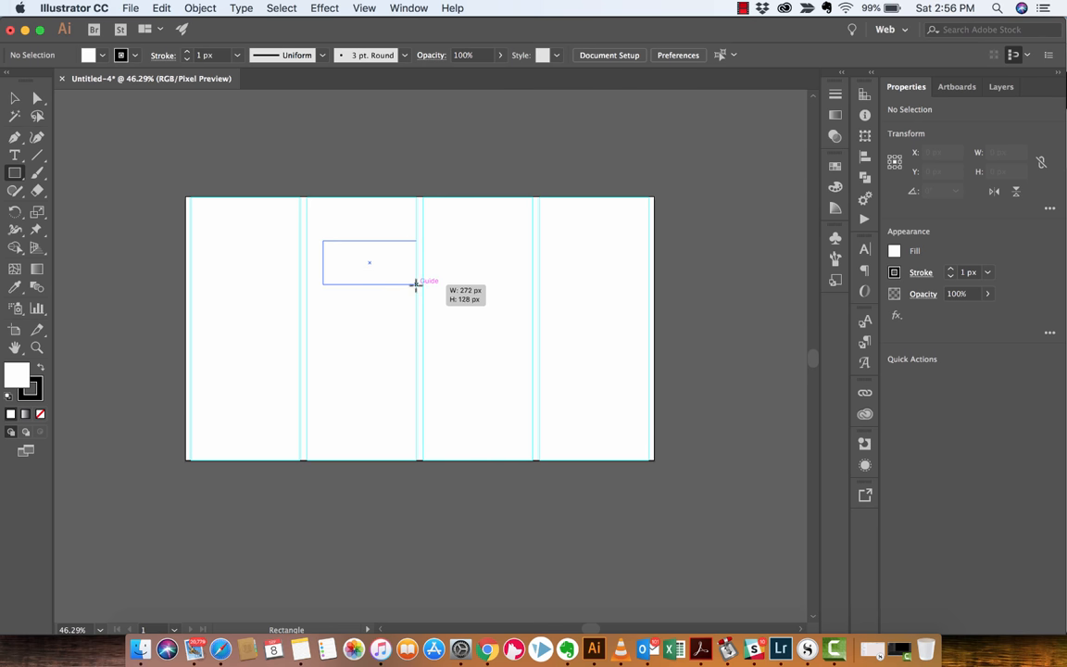
drag(323, 240, 416, 285)
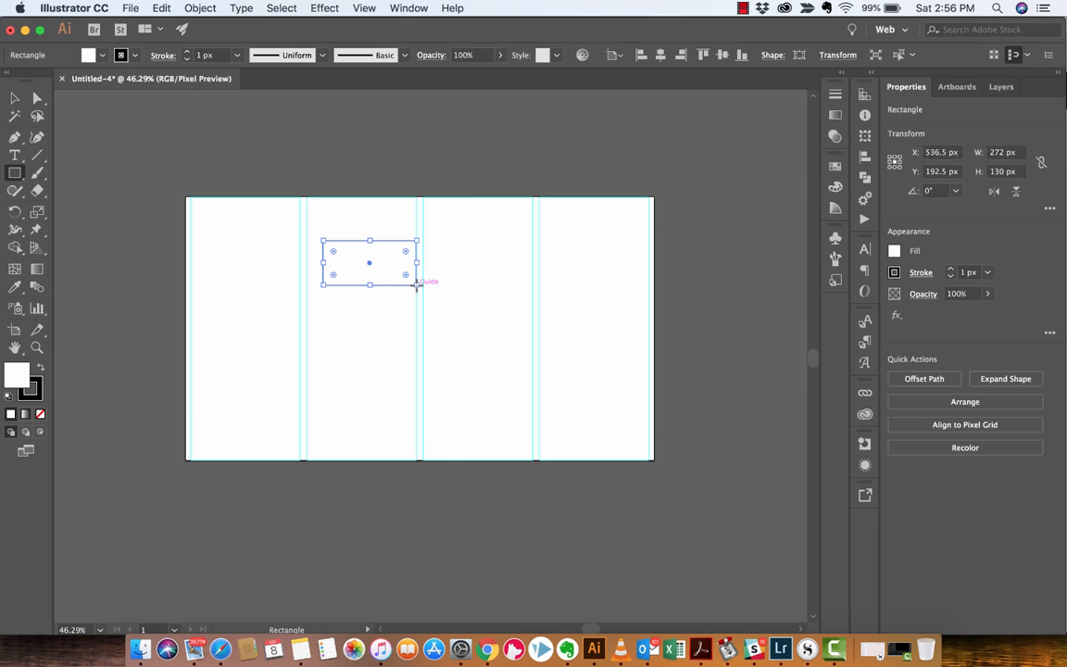